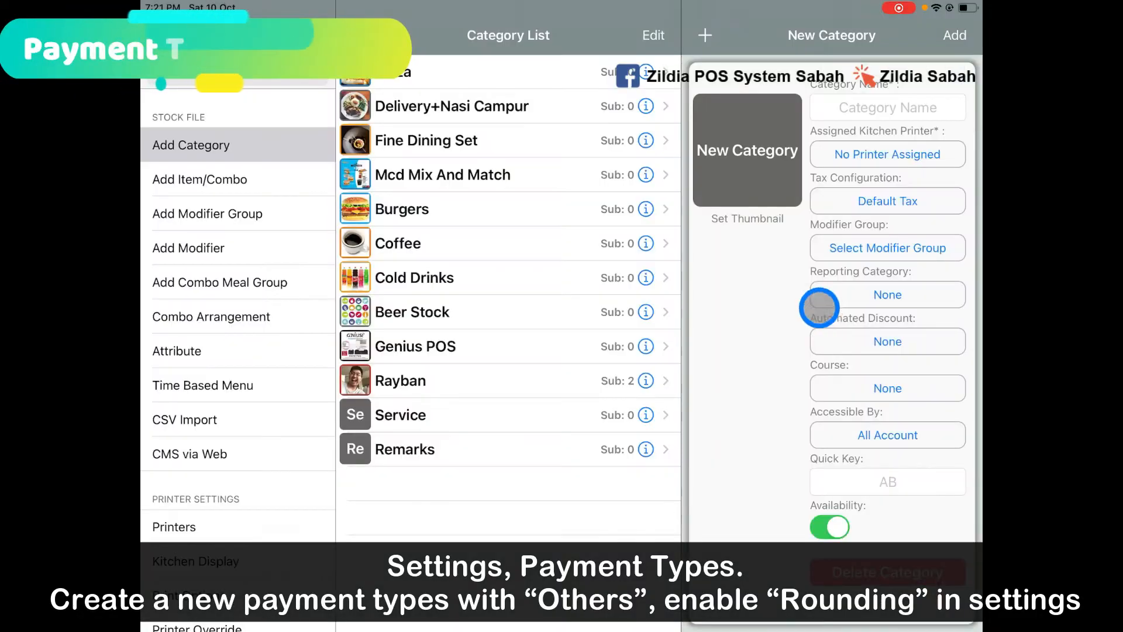
- Create a Food Panda payment type of type Others with Rounding enabled in Payment Types
scroll("down", 3)
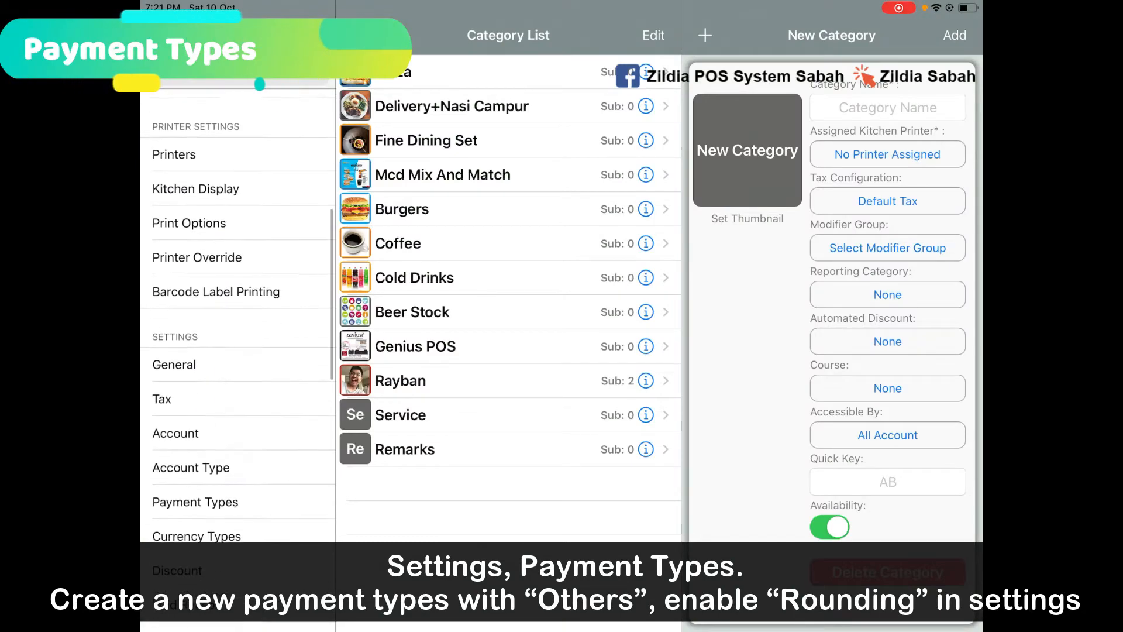
left_click(195, 501)
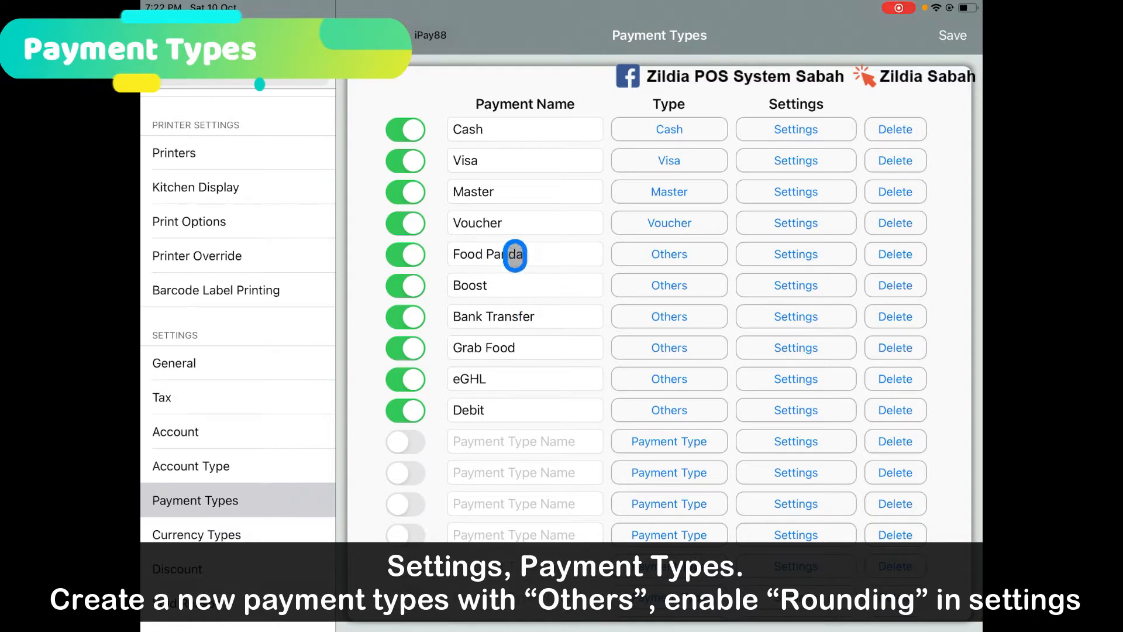
left_click(668, 253)
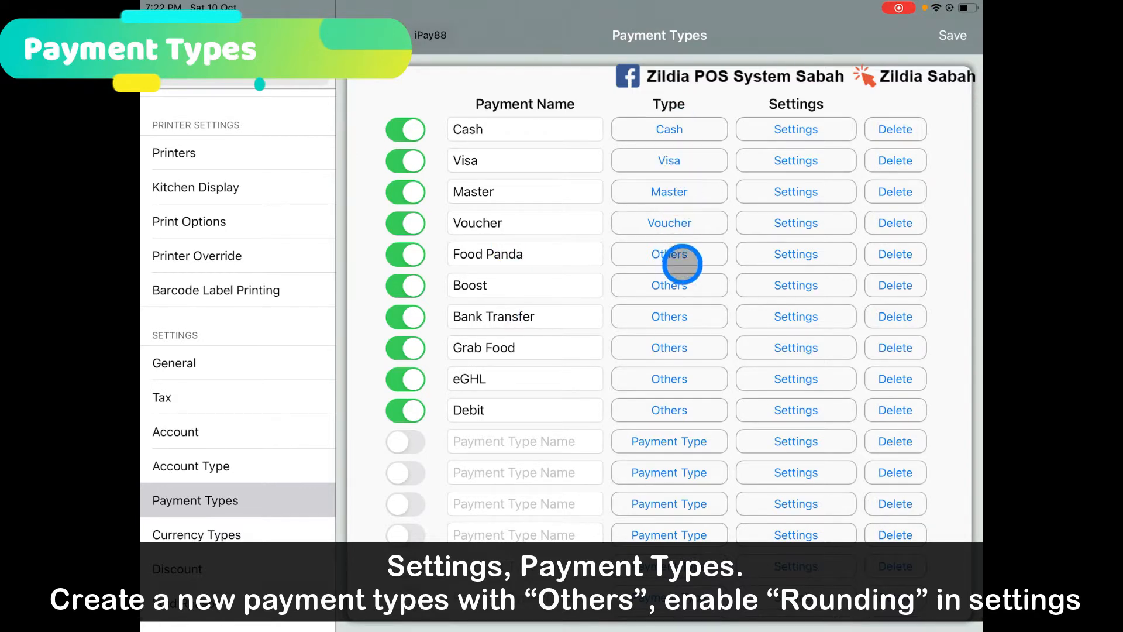
left_click(668, 253)
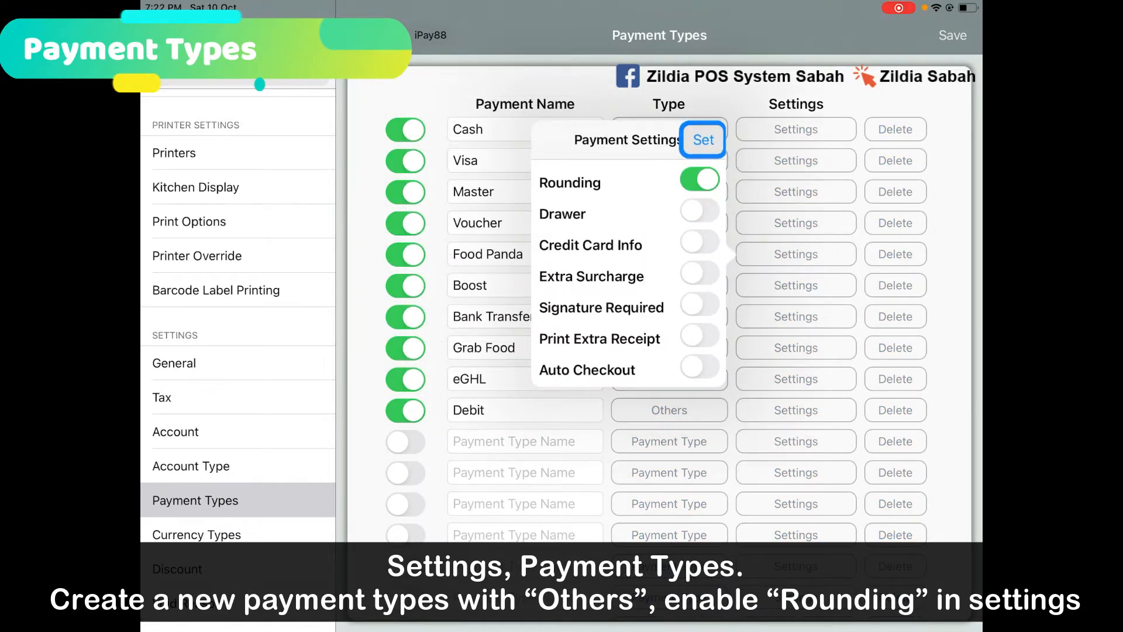
left_click(702, 139)
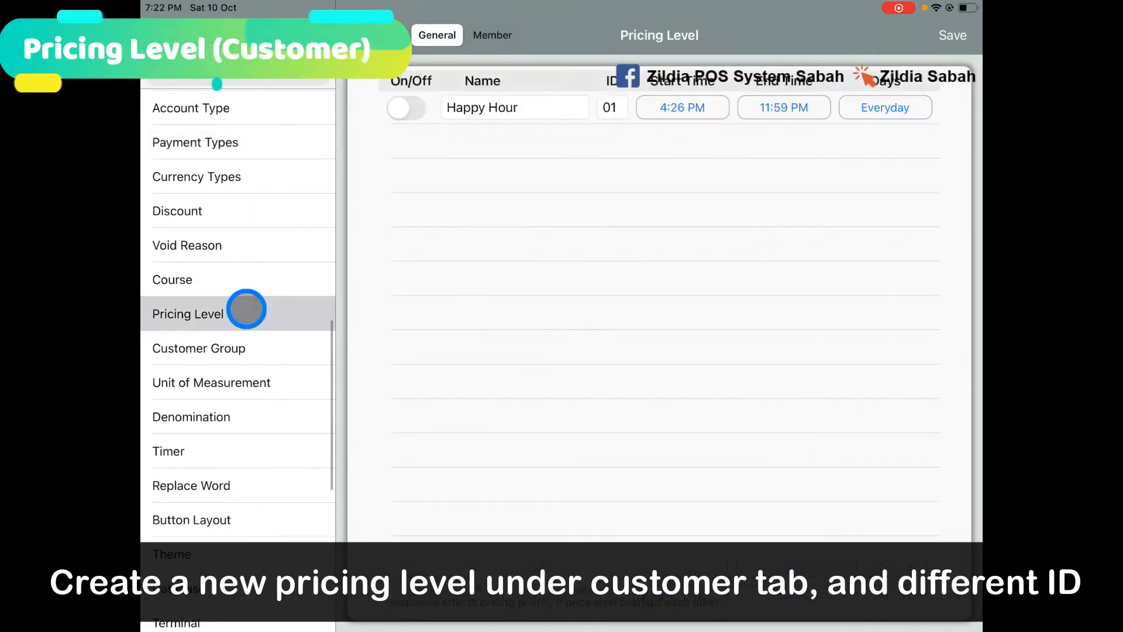
- Add an enabled Food Delivery member pricing level with ID 04 in Pricing Level settings
left_click(492, 34)
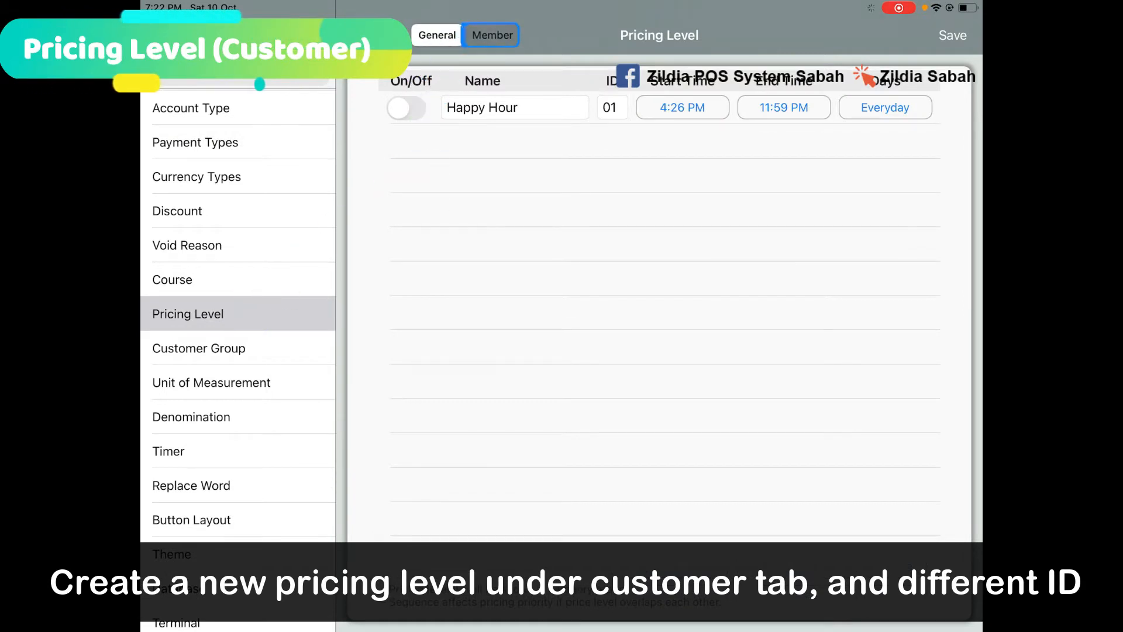
left_click(493, 33)
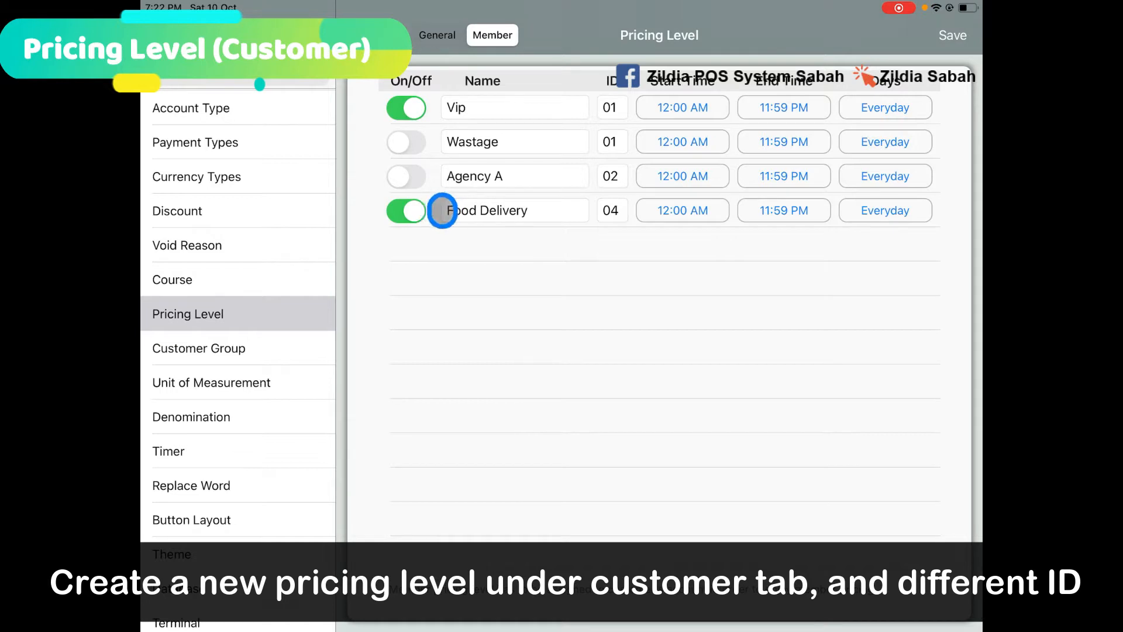
left_click(612, 209)
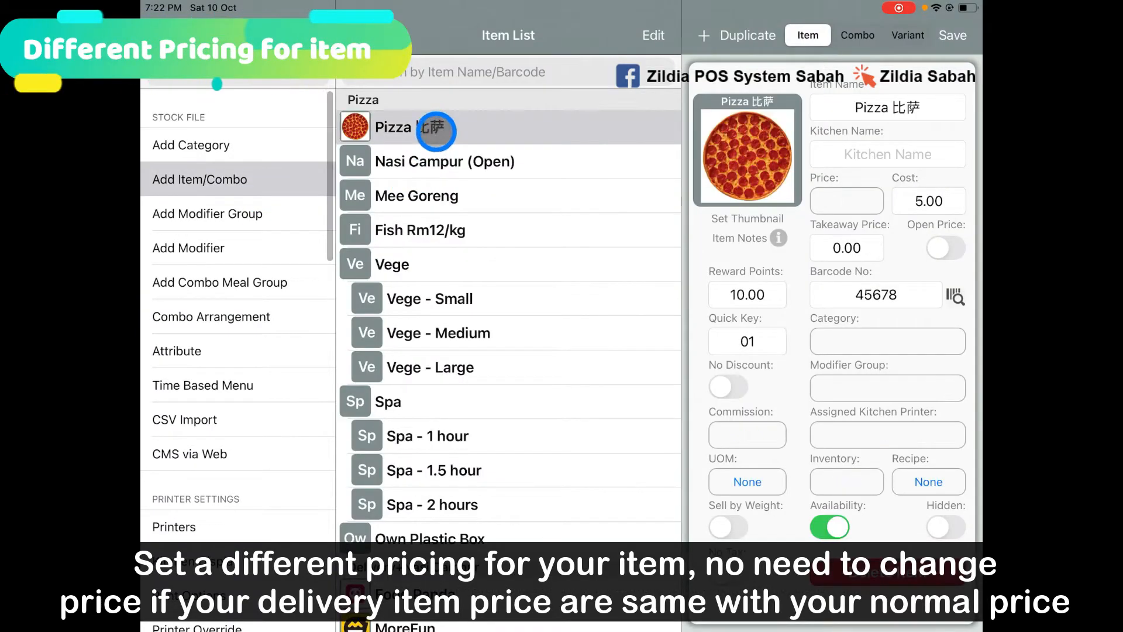
- Set Pizza's Food Delivery price to 12.00 alongside base 10.00 and Vip 9.00, and save
left_click(845, 200)
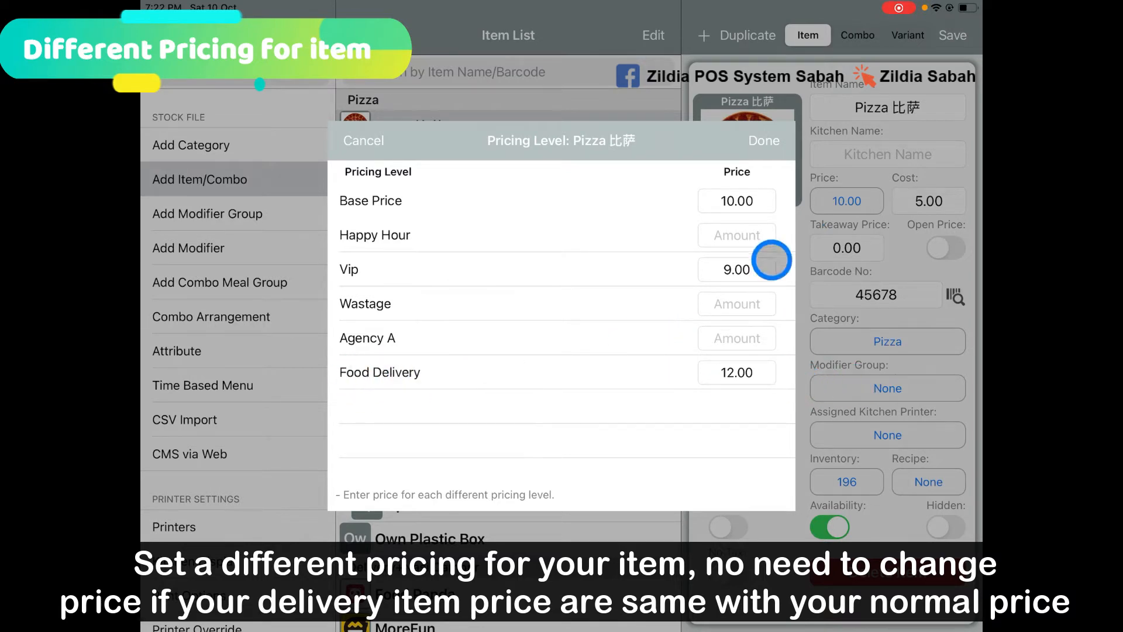
left_click(735, 200)
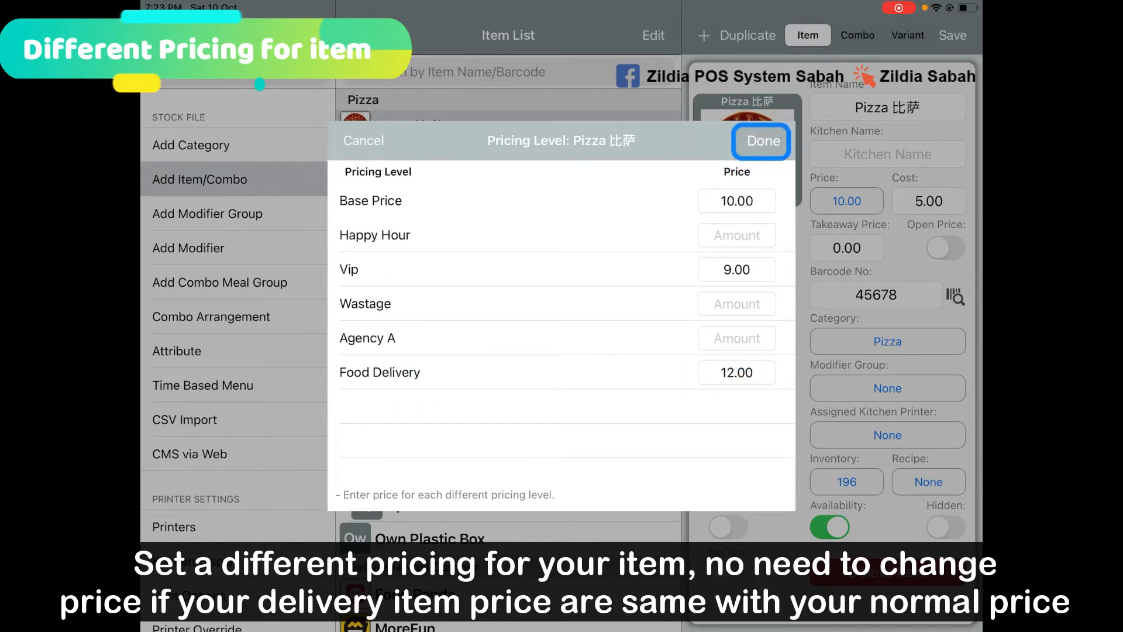
left_click(760, 140)
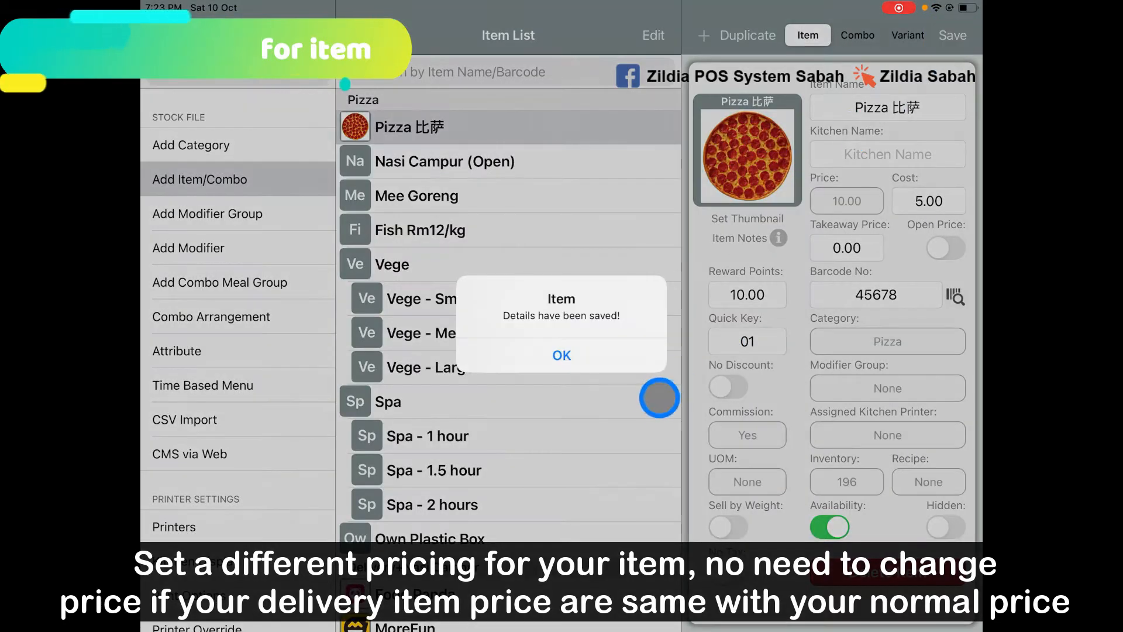
- Give the Food Panda customer '.' as last name and phone and the Food Delivery member pricing level
left_click(561, 356)
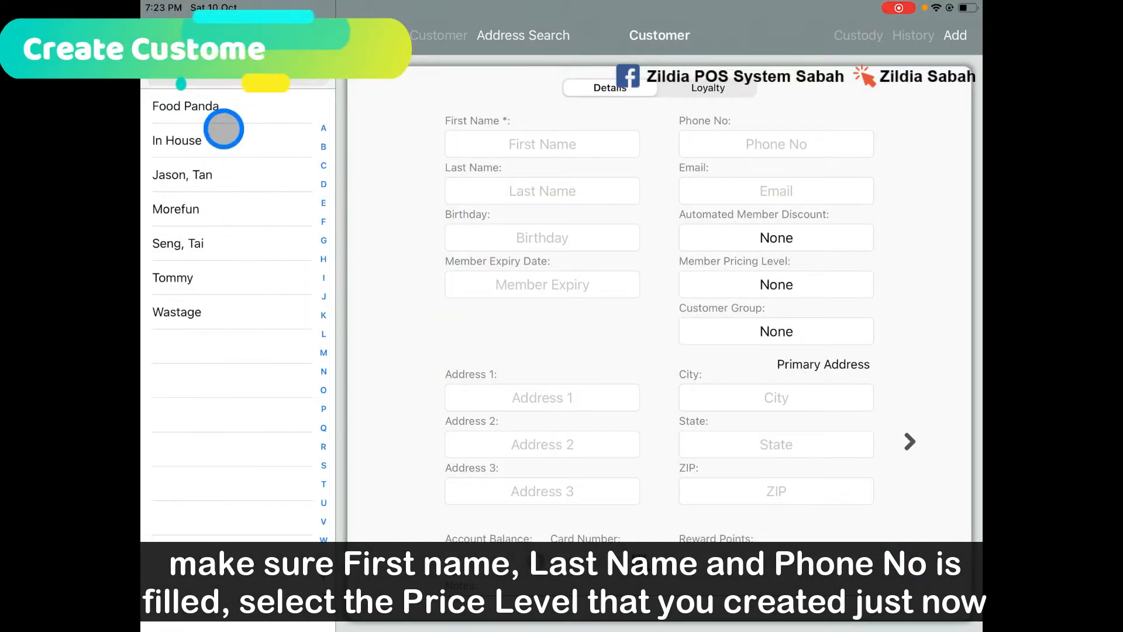
left_click(185, 105)
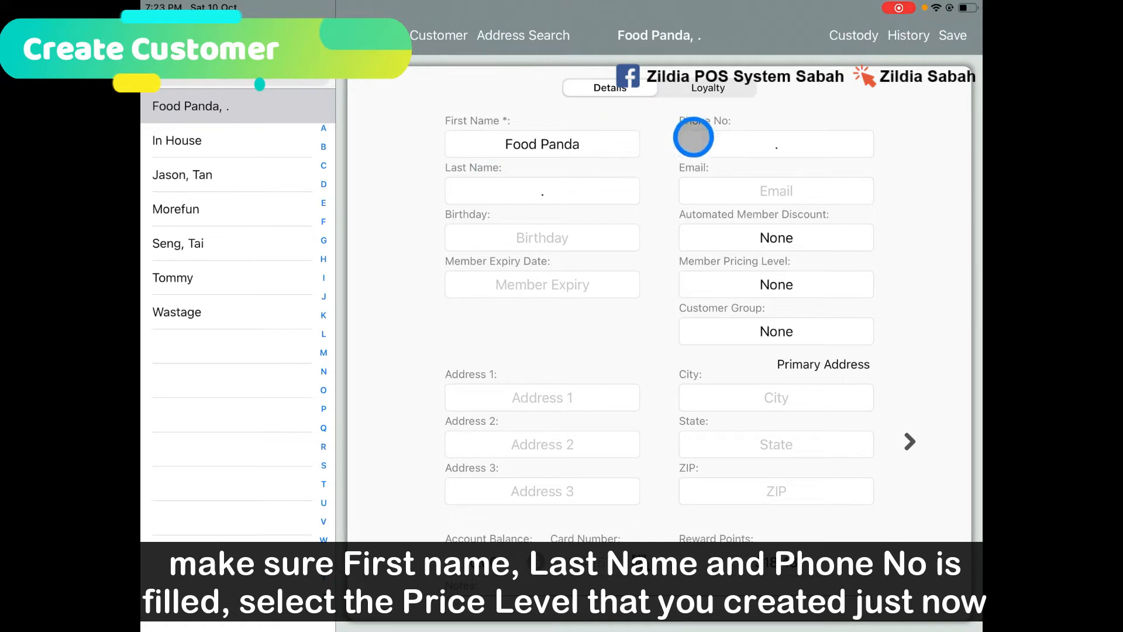
left_click(542, 191)
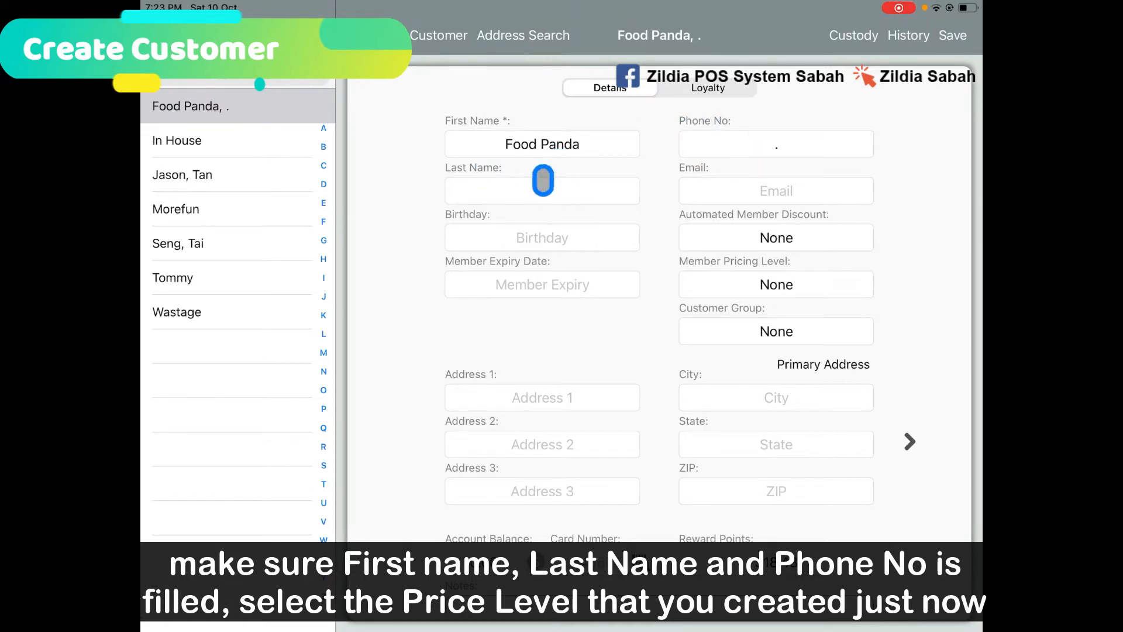
type(".")
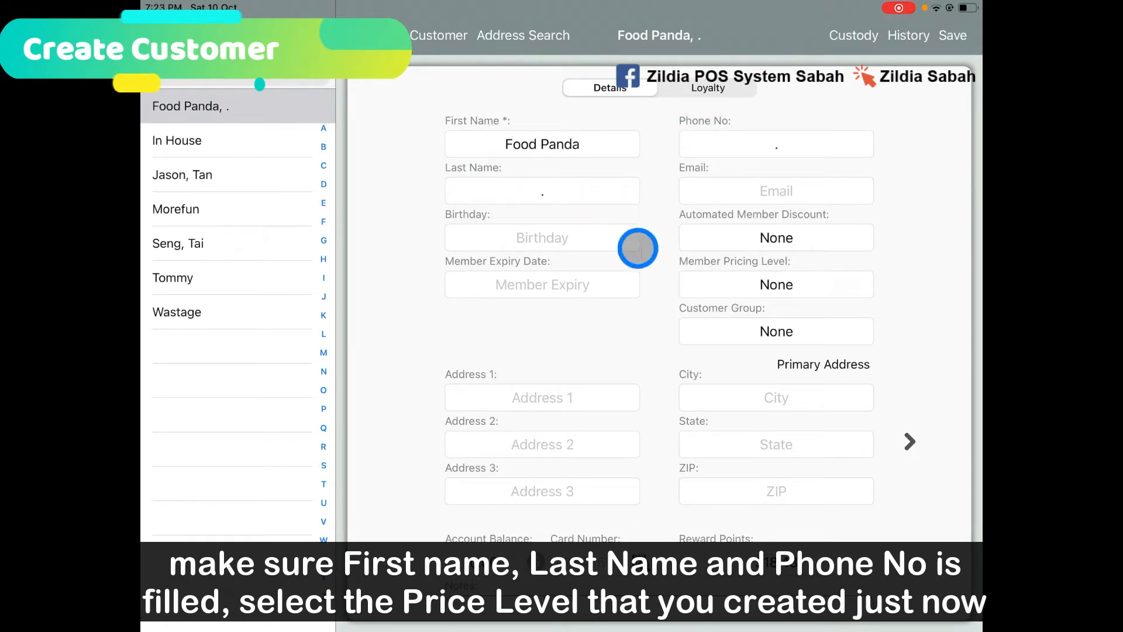
left_click(775, 283)
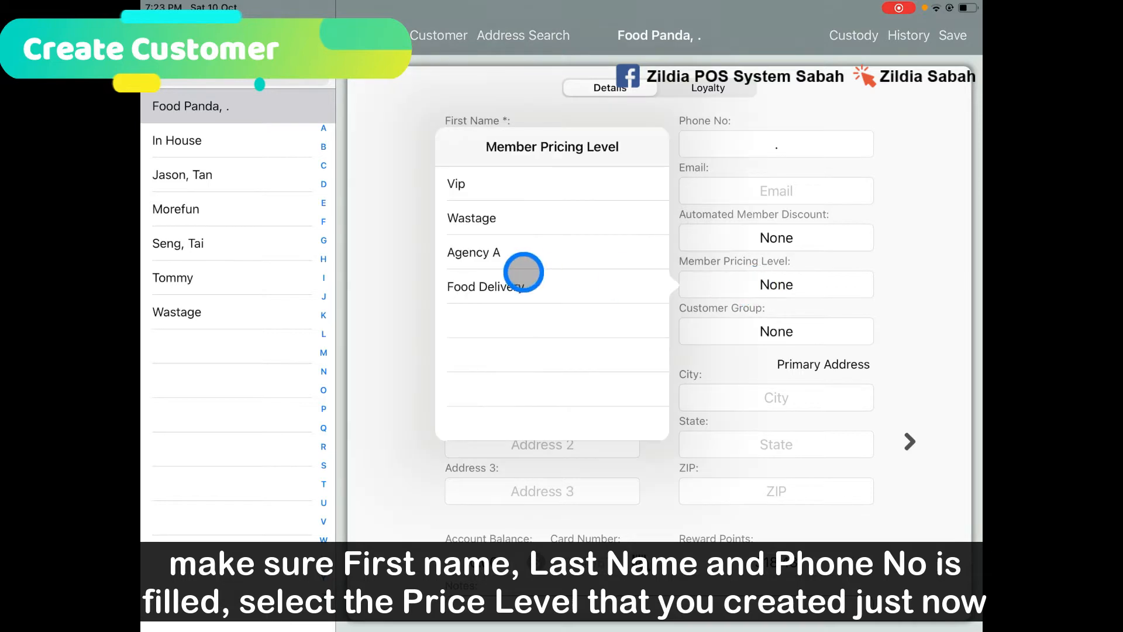
left_click(487, 285)
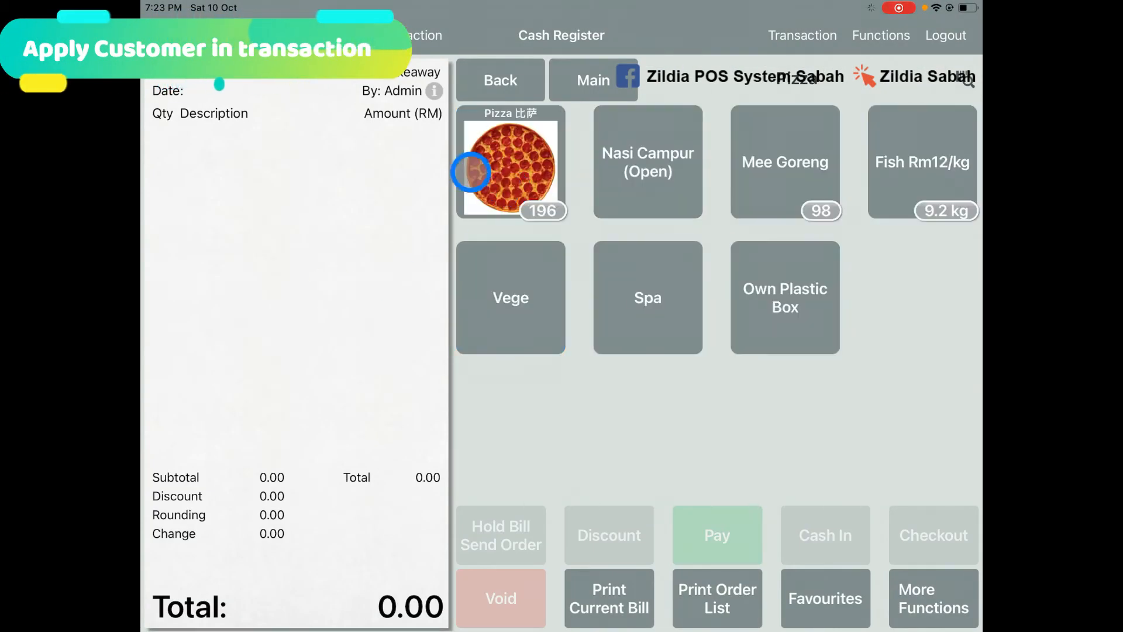
- Ring up one Pizza at 12.00 for Food Panda, pay via the Food Panda type and check out
left_click(510, 167)
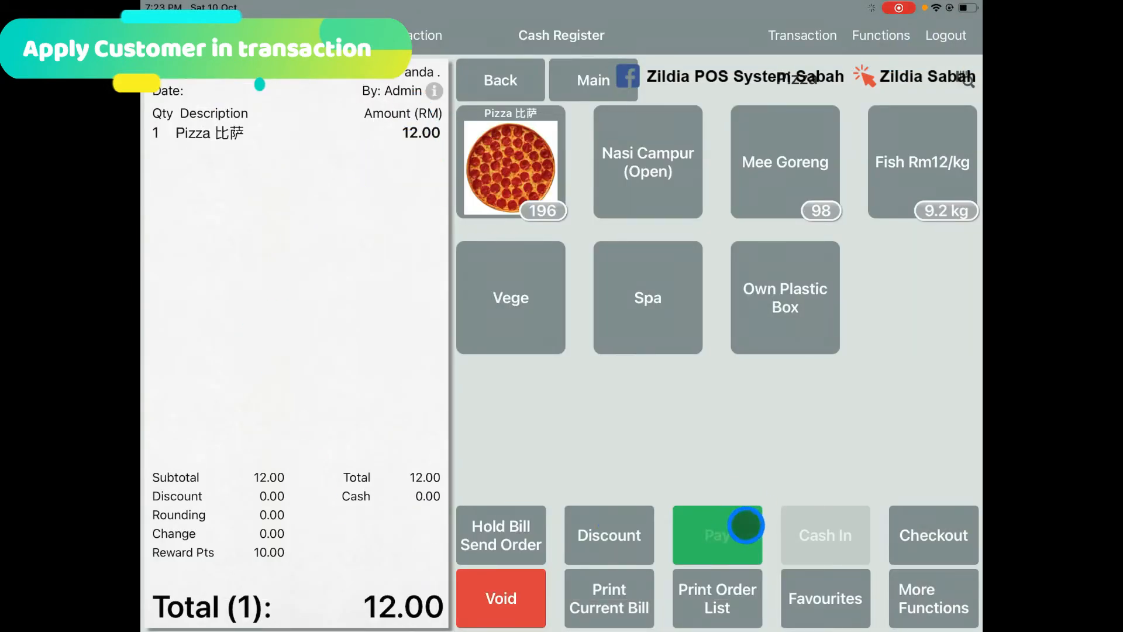
left_click(716, 535)
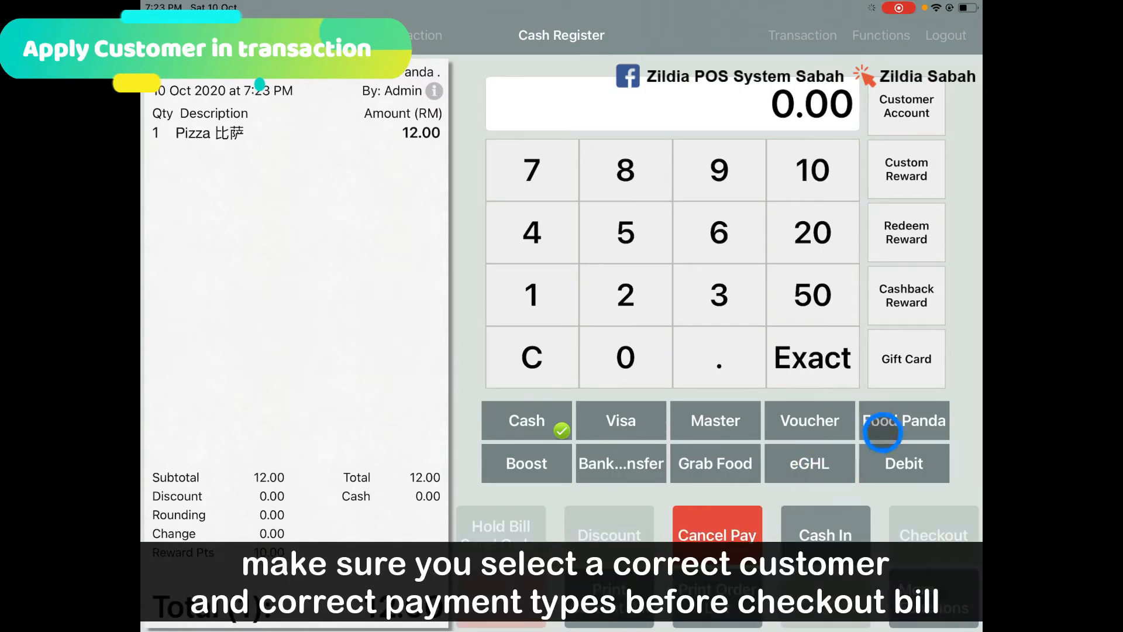
left_click(903, 420)
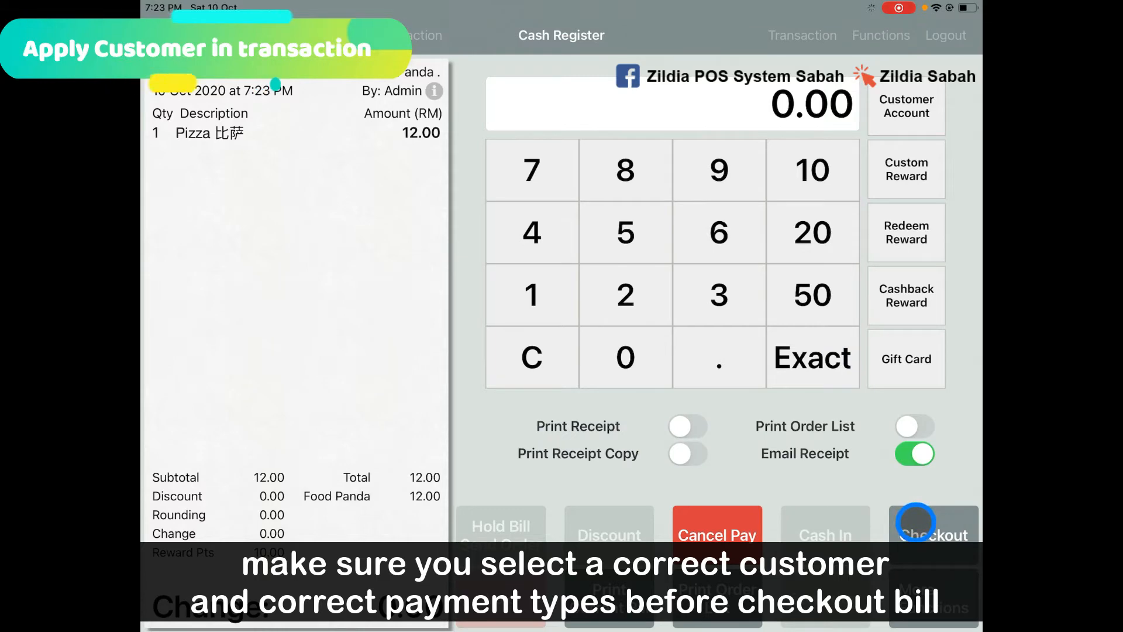
left_click(933, 534)
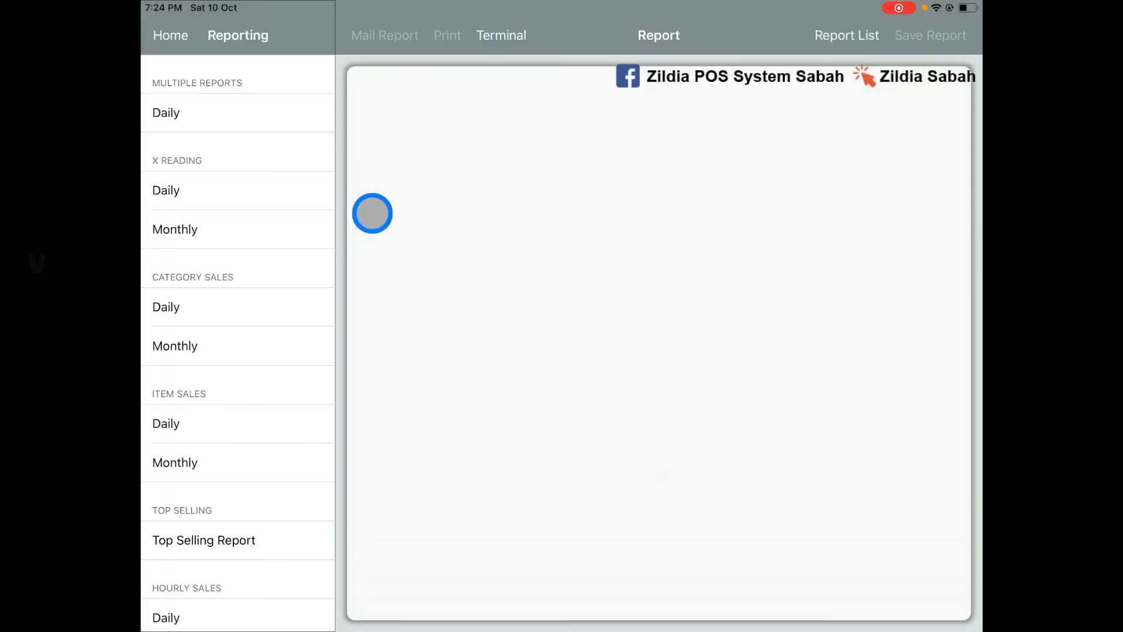
- Run the daily X Reading report for 2020-10-10 and review its 12.00 net sales
left_click(165, 189)
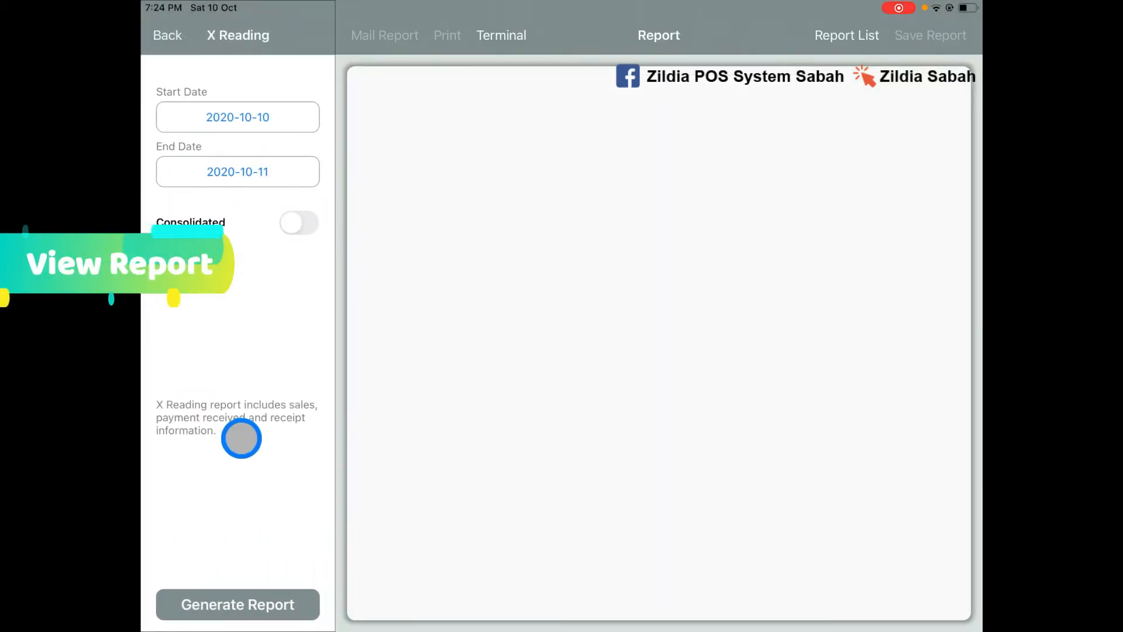
left_click(237, 603)
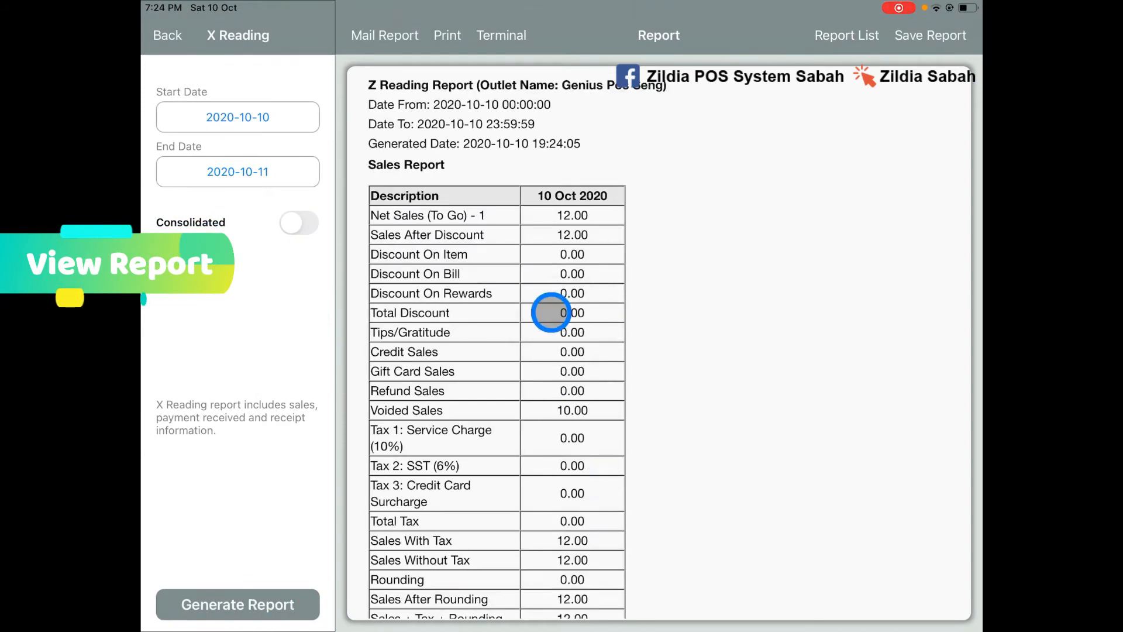
scroll("down", 3)
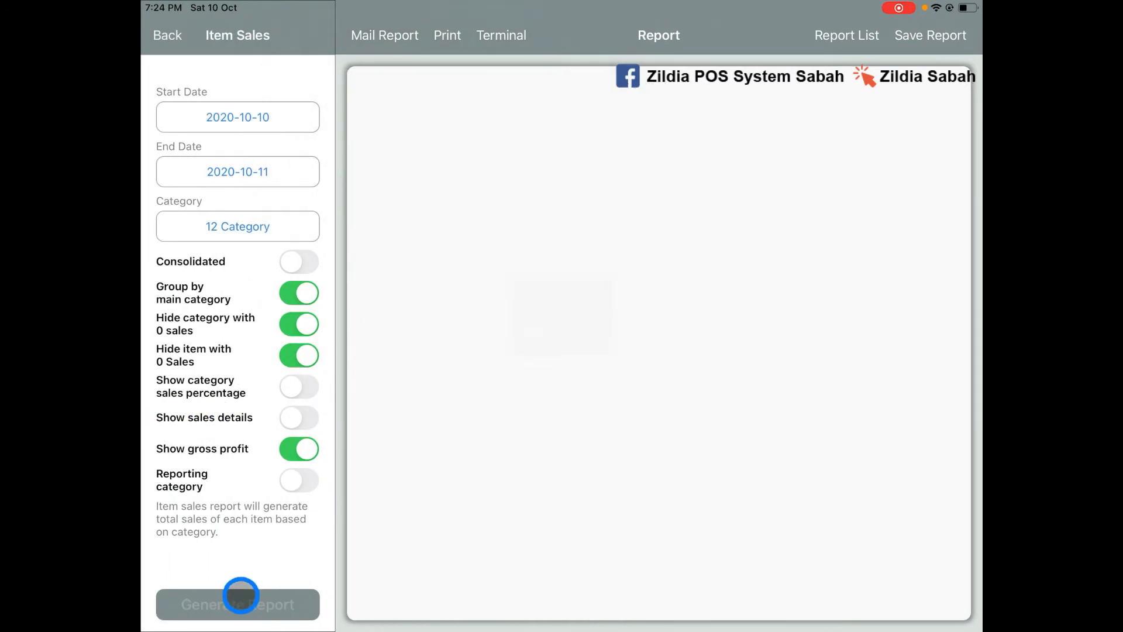
- Run the daily Item Sales report listing the 12.00 Food Delivery pizza, then return home
left_click(238, 603)
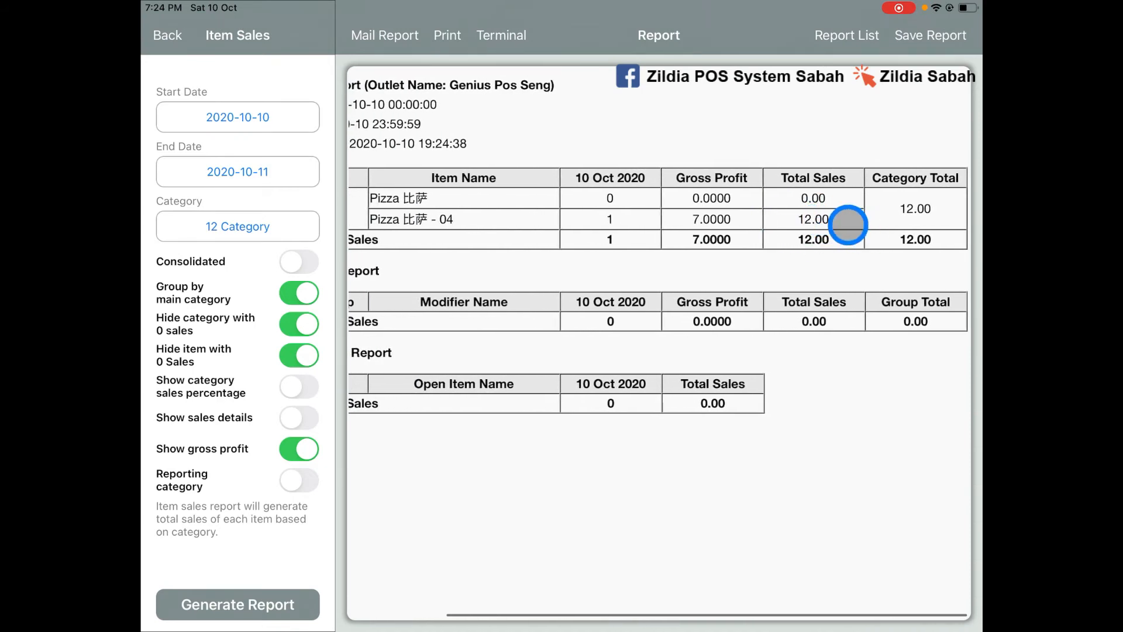
left_click(166, 35)
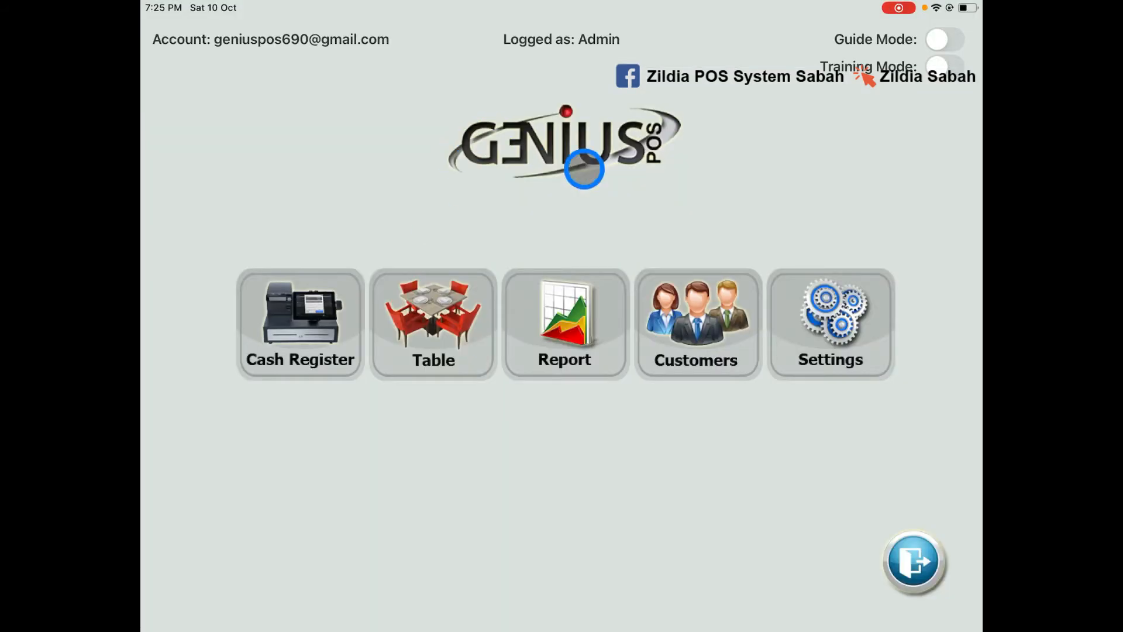
- View the Food Panda customer's transaction history and inspect the 12.00 receipt from 10 Oct 2020
left_click(695, 323)
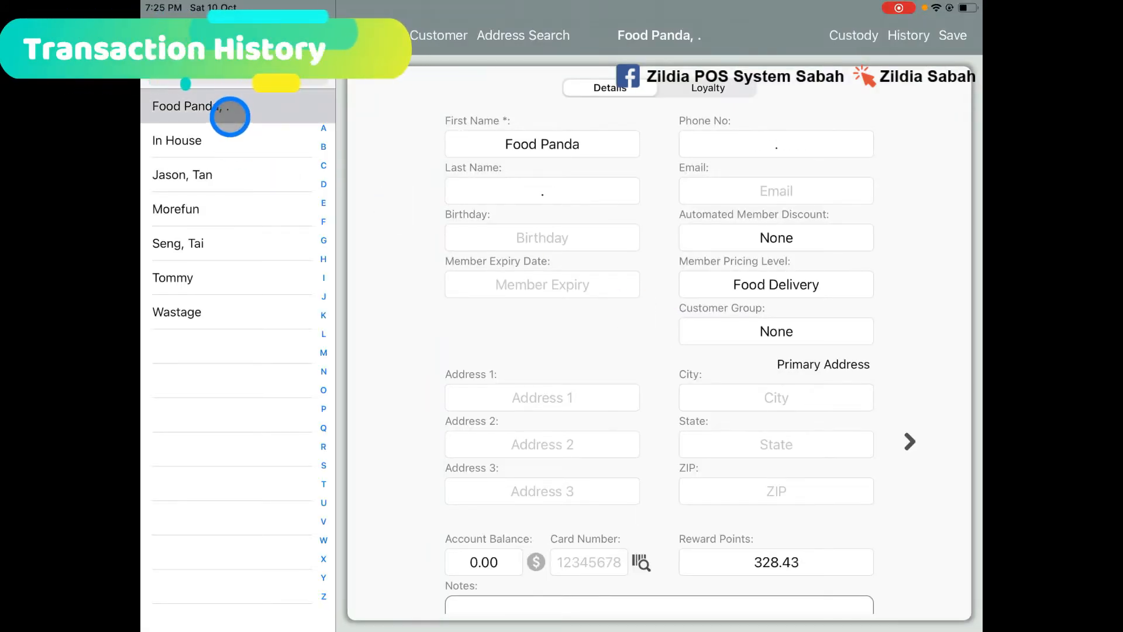
left_click(907, 35)
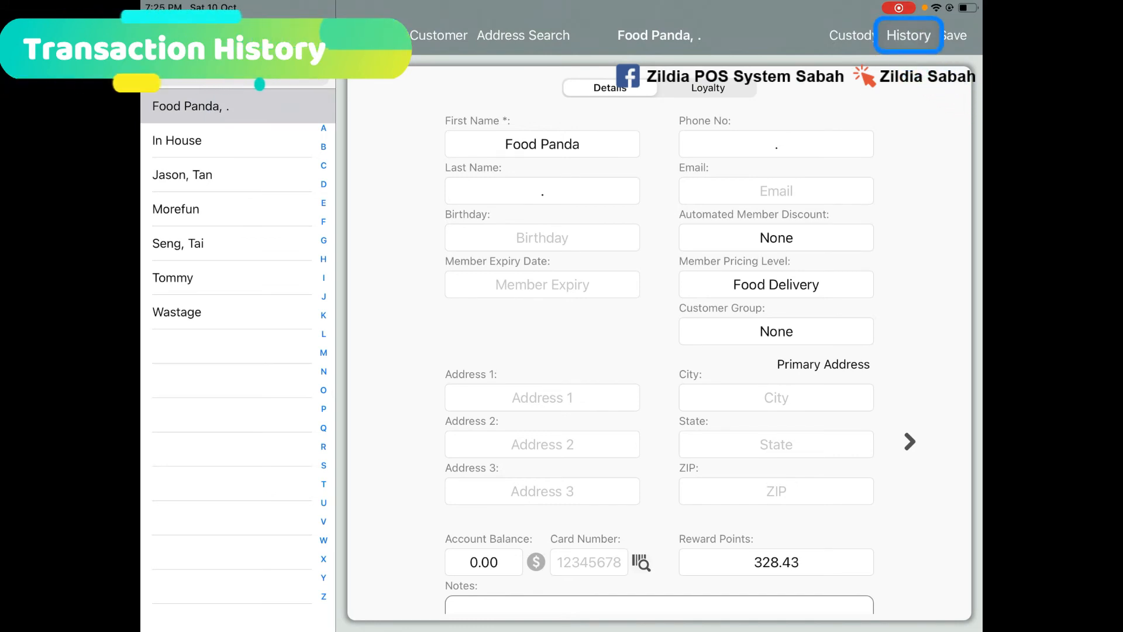
left_click(908, 34)
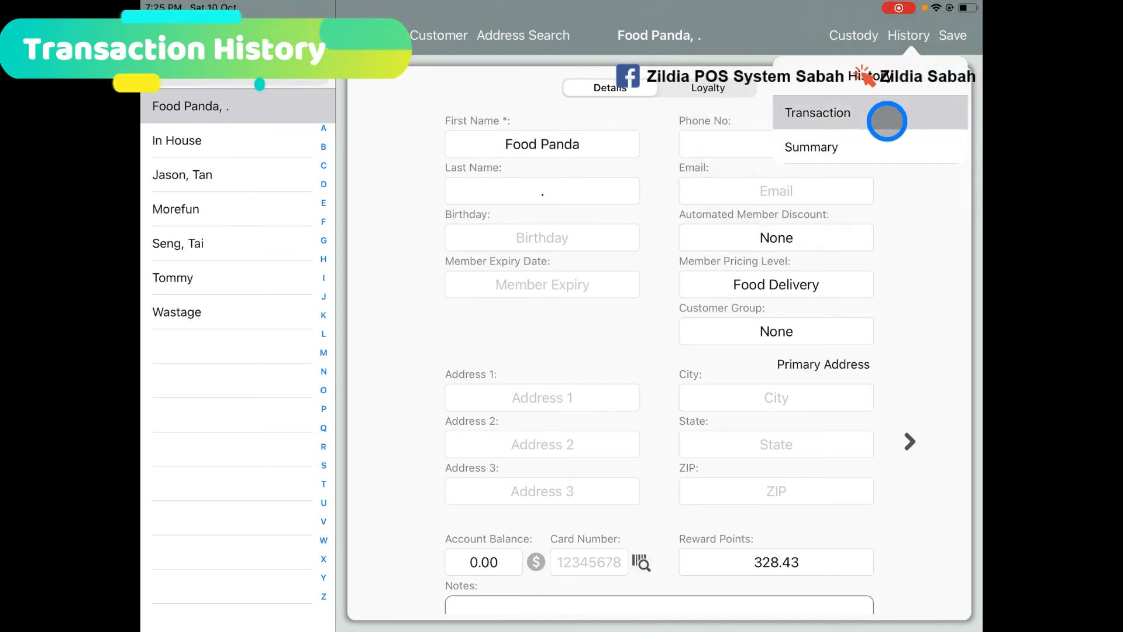
left_click(818, 112)
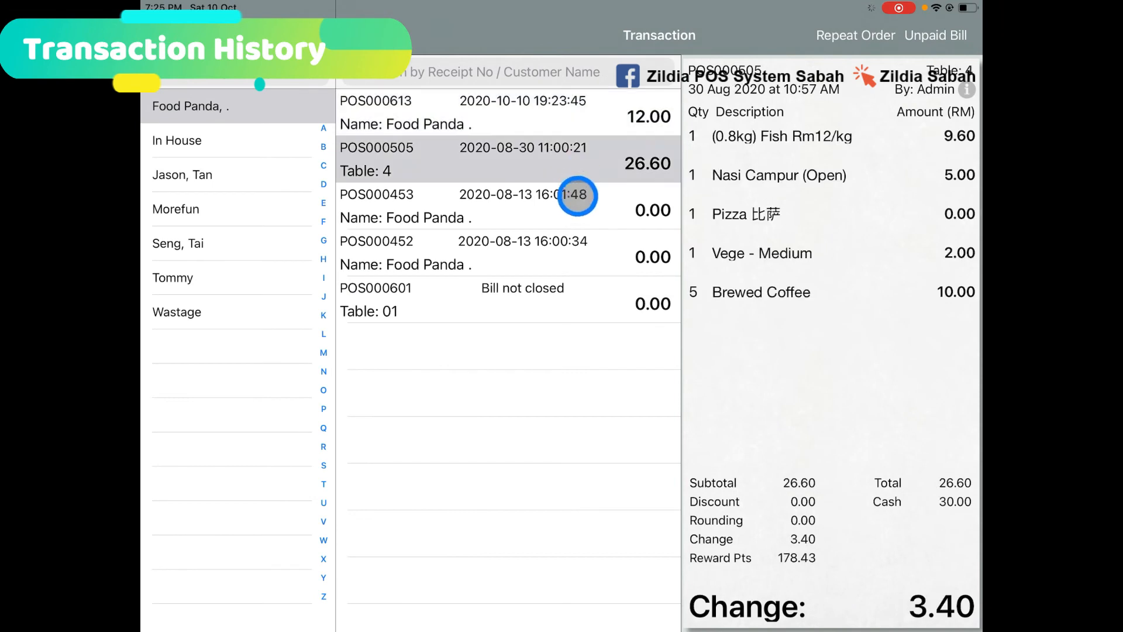
left_click(502, 113)
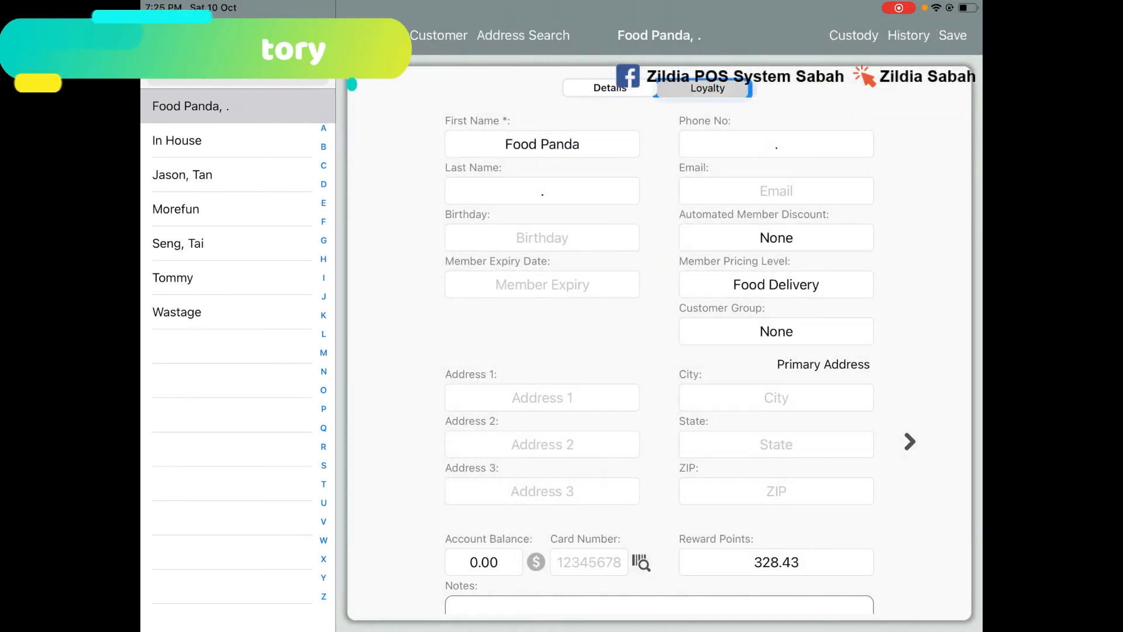
- Show the customer's loyalty summary with 4 visits and RM 38.60 total spending
left_click(707, 88)
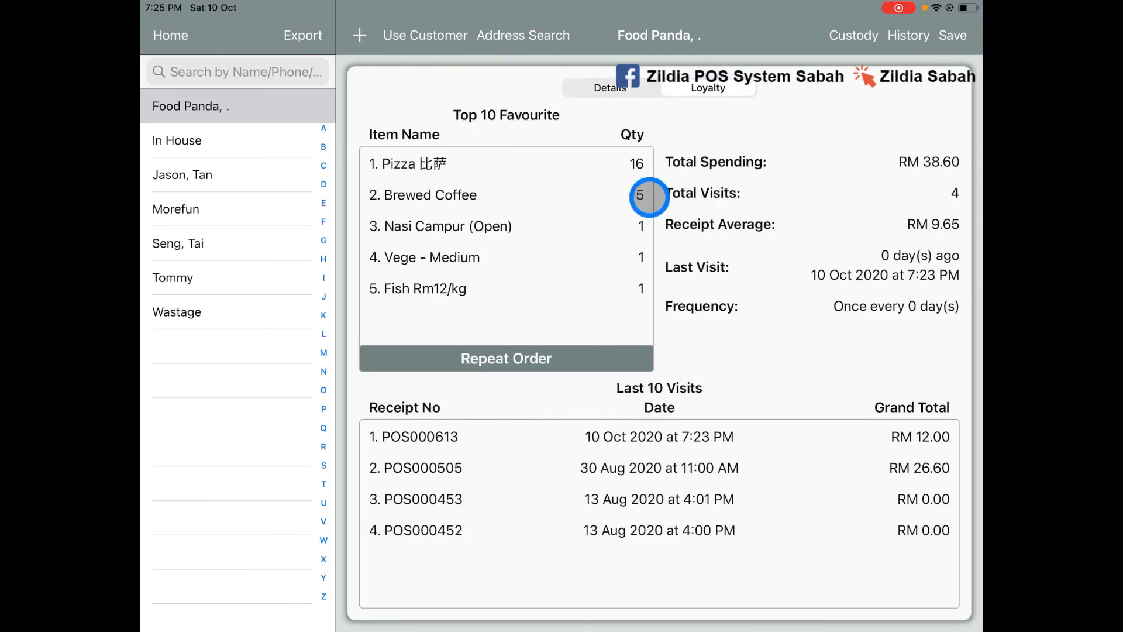